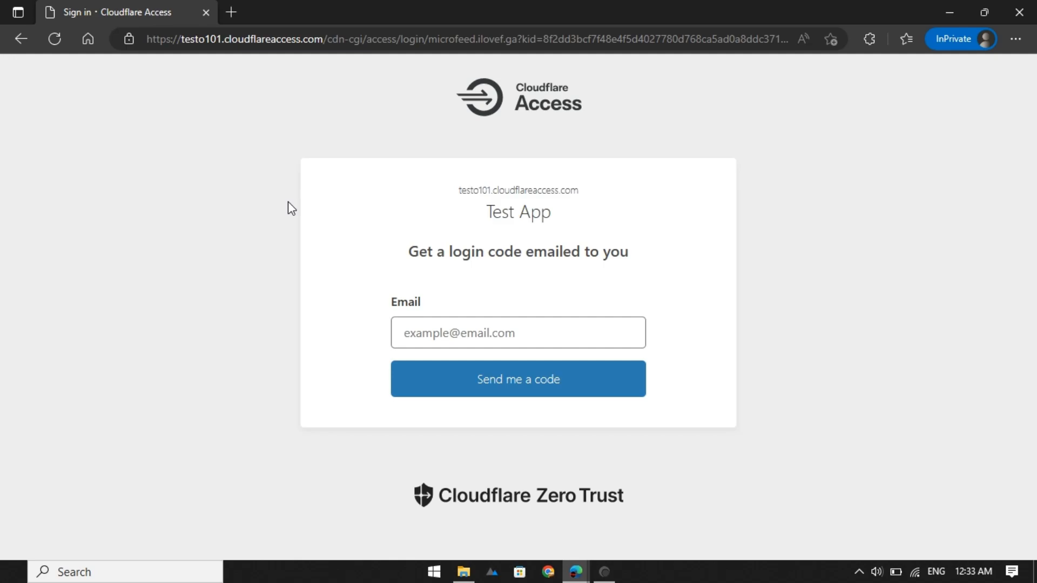
Select 'Zero Trust' in the article heading and scroll down to the history section.
{"action": "left_click", "coordinate": [518, 333]}
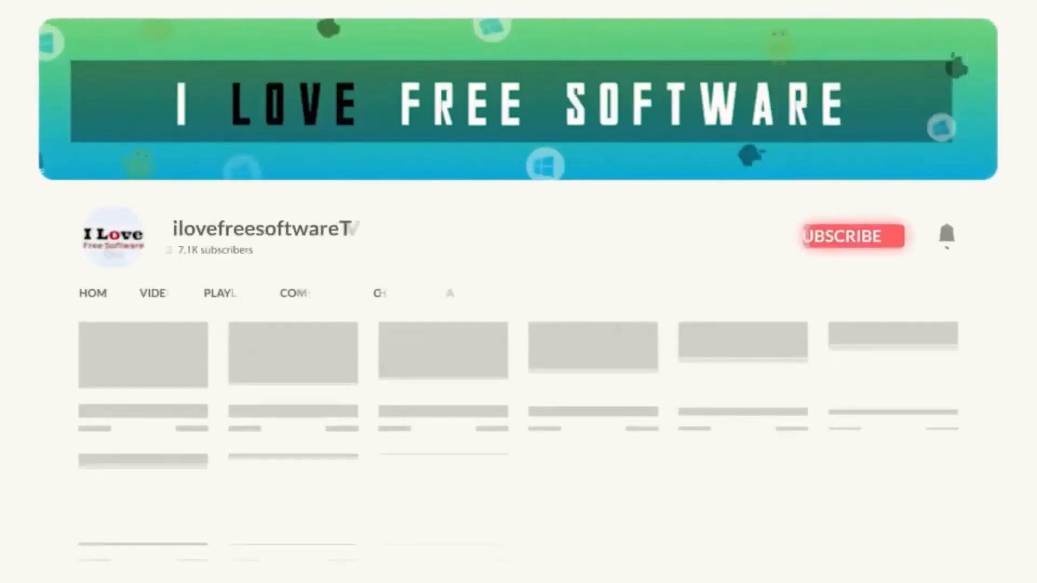
{"action": "left_click", "coordinate": [853, 236]}
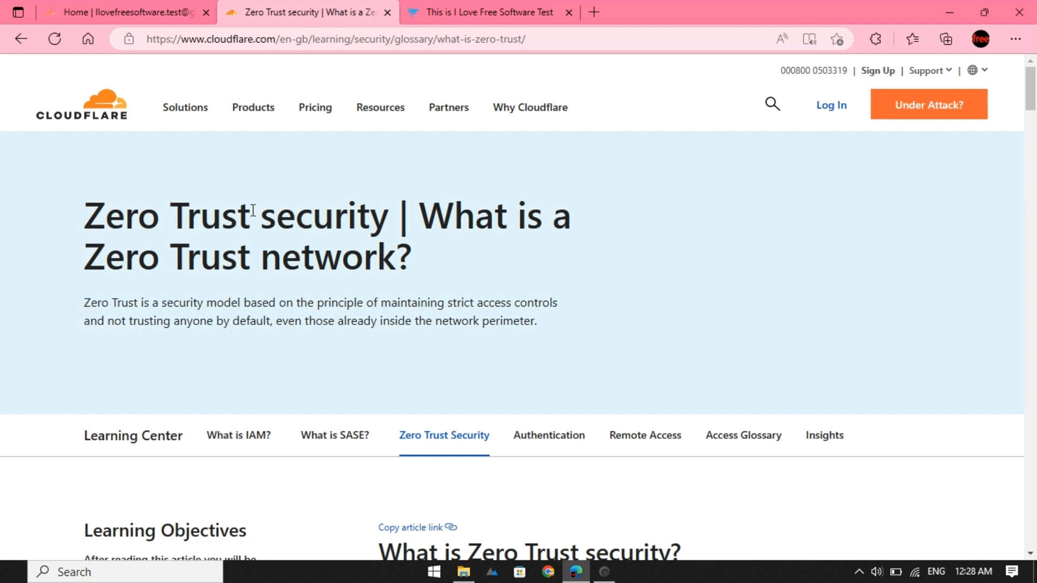
{"action": "double_click", "coordinate": [165, 216]}
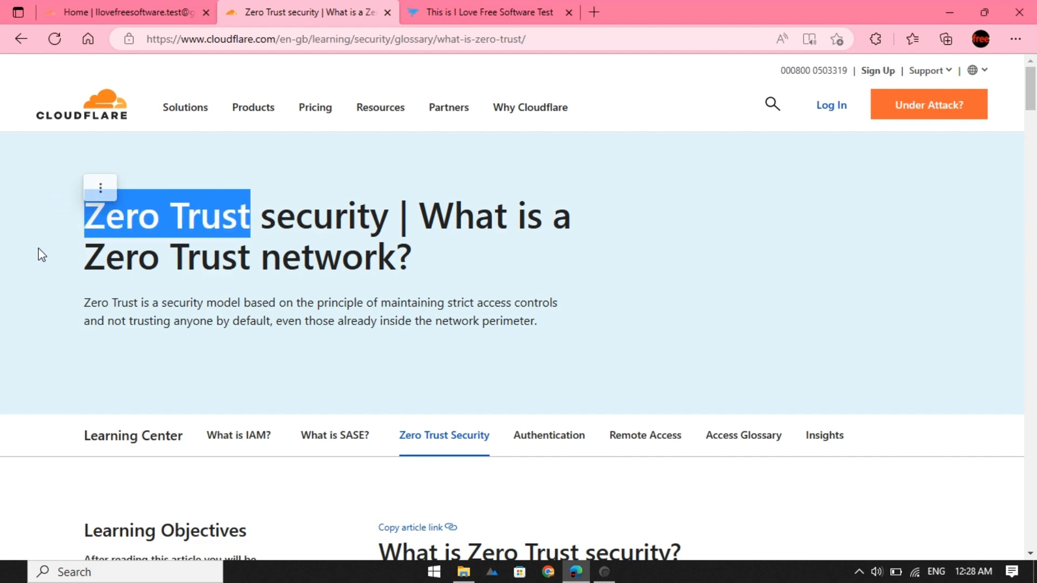
{"action": "mouse_move", "coordinate": [30, 257]}
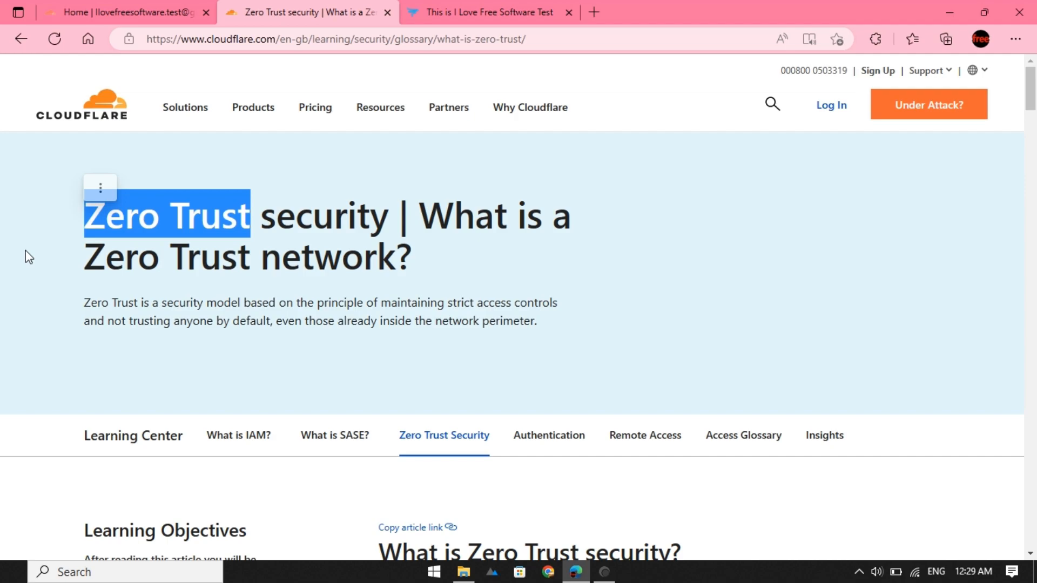
{"action": "scroll", "scroll_direction": "down", "scroll_amount": 3}
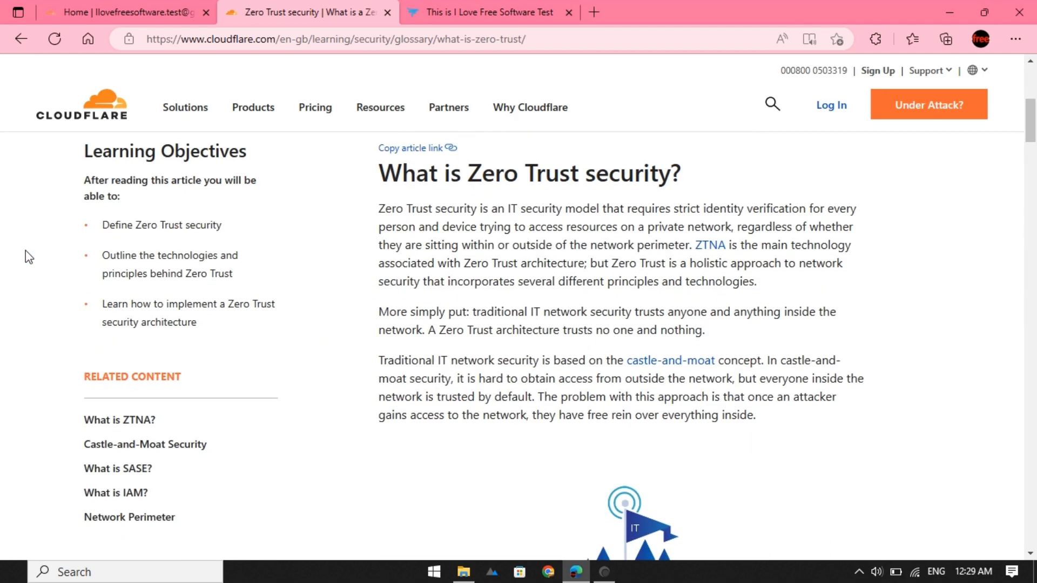
{"action": "scroll", "scroll_direction": "down", "scroll_amount": 3}
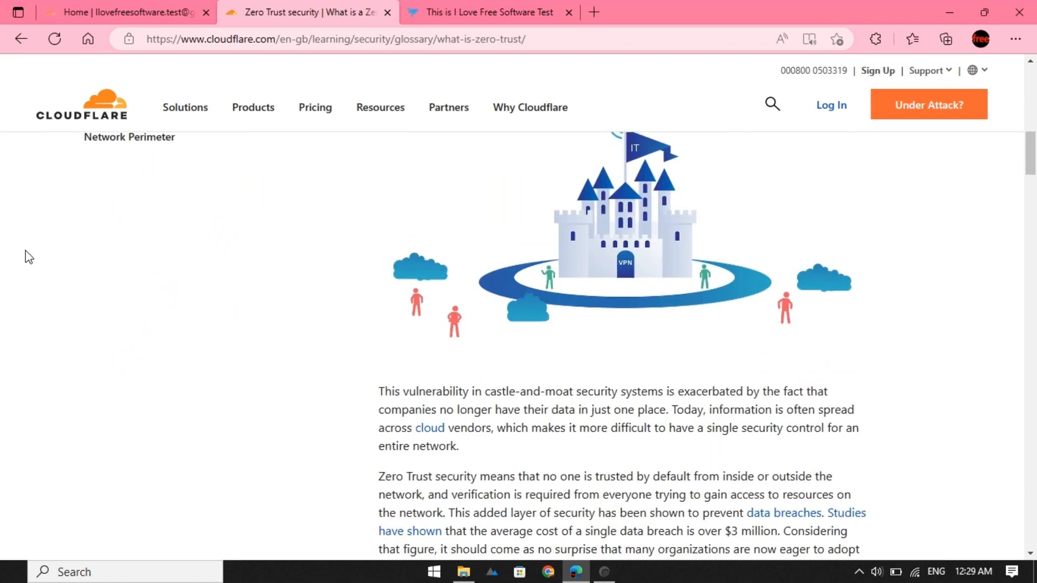
{"action": "scroll", "scroll_direction": "down", "scroll_amount": 3}
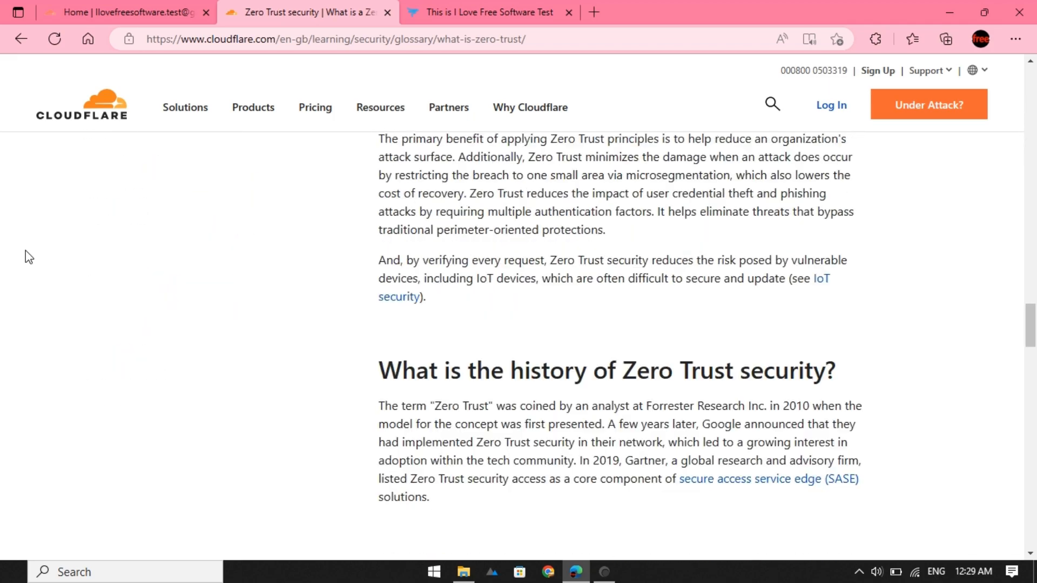
{"action": "scroll", "scroll_direction": "down", "scroll_amount": 3}
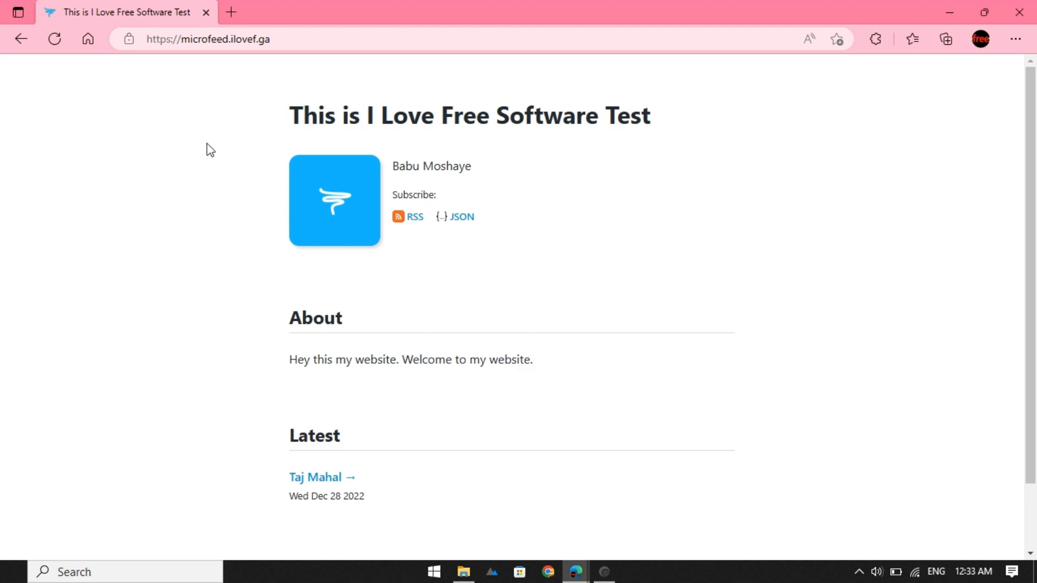
Go to the Cloudflare dashboard home and enter the Zero Trust dashboard.
{"action": "left_click", "coordinate": [208, 39]}
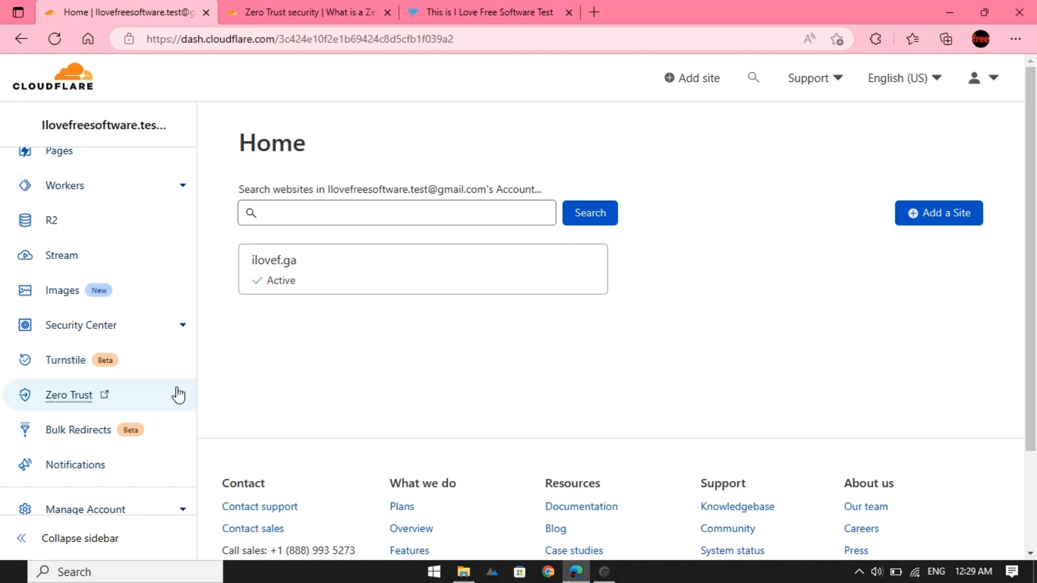
{"action": "left_click", "coordinate": [68, 396]}
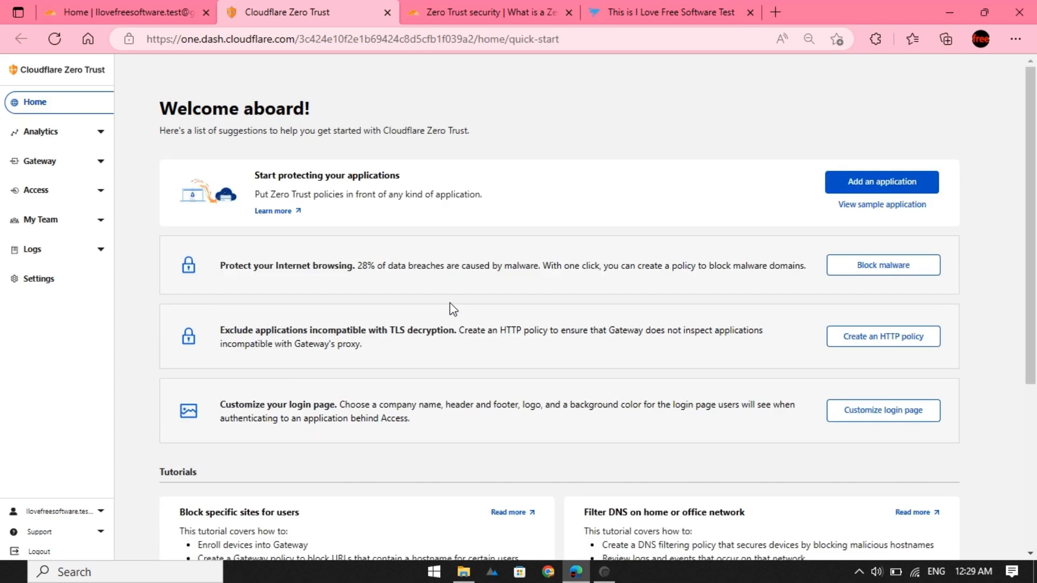
From Access > Applications, start adding a new Access application.
{"action": "left_click", "coordinate": [36, 190]}
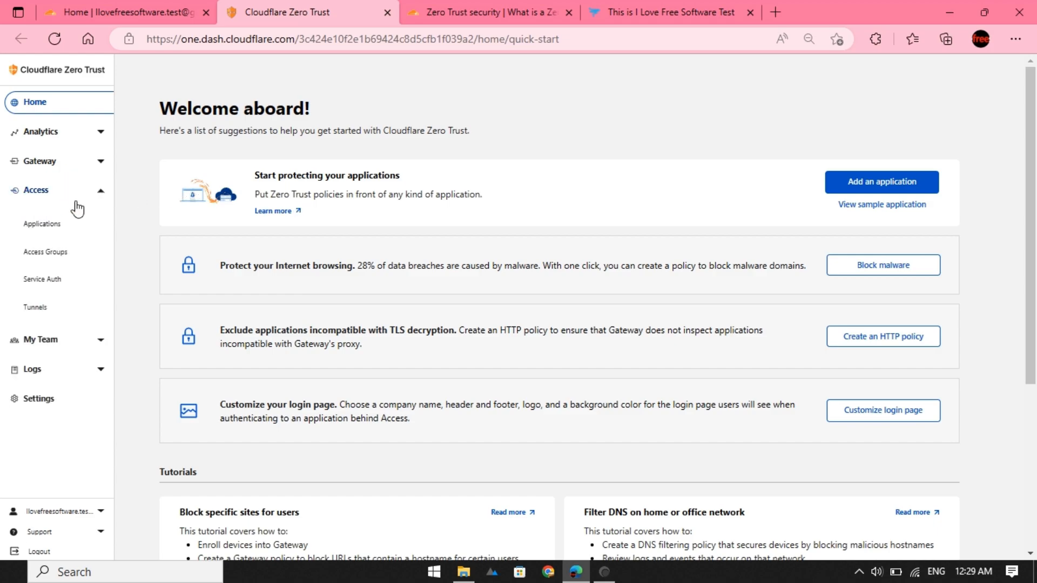
{"action": "left_click", "coordinate": [42, 224]}
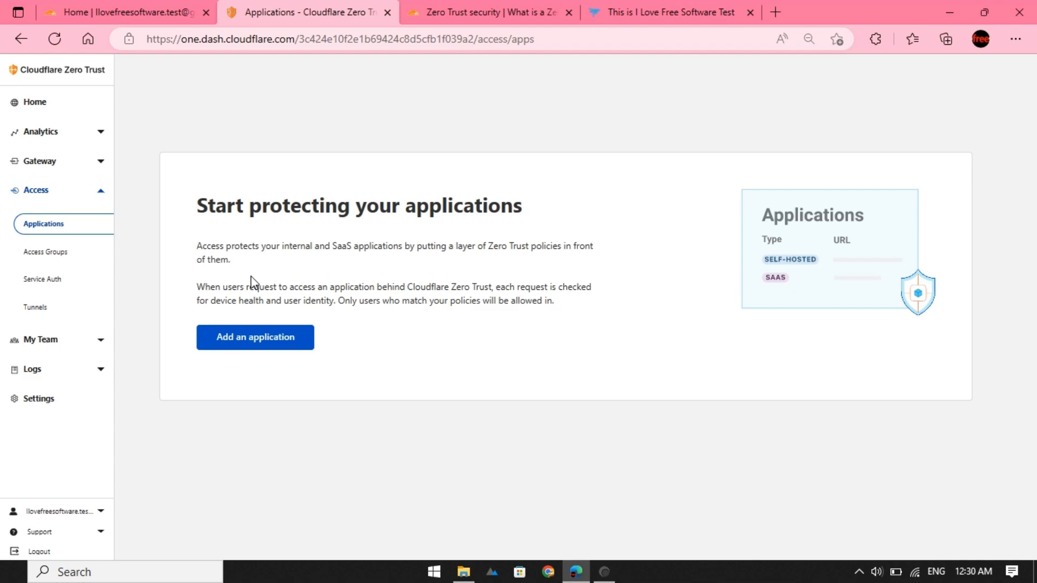
{"action": "left_click", "coordinate": [255, 337]}
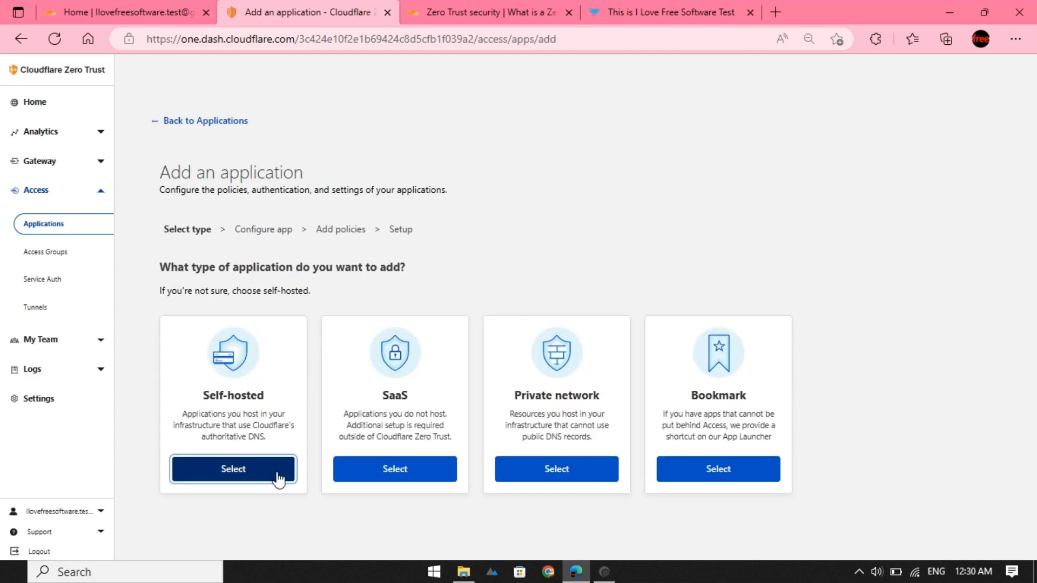
Configure a self-hosted app named Test App on subdomain microfeed of ilovef.ga.
{"action": "left_click", "coordinate": [233, 469]}
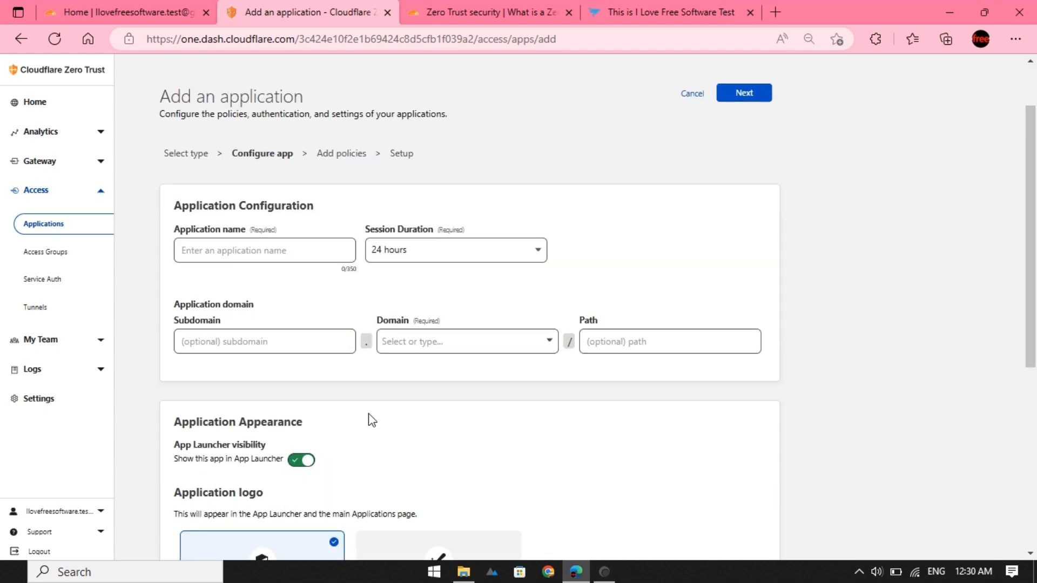
{"action": "type", "text": "Test App"}
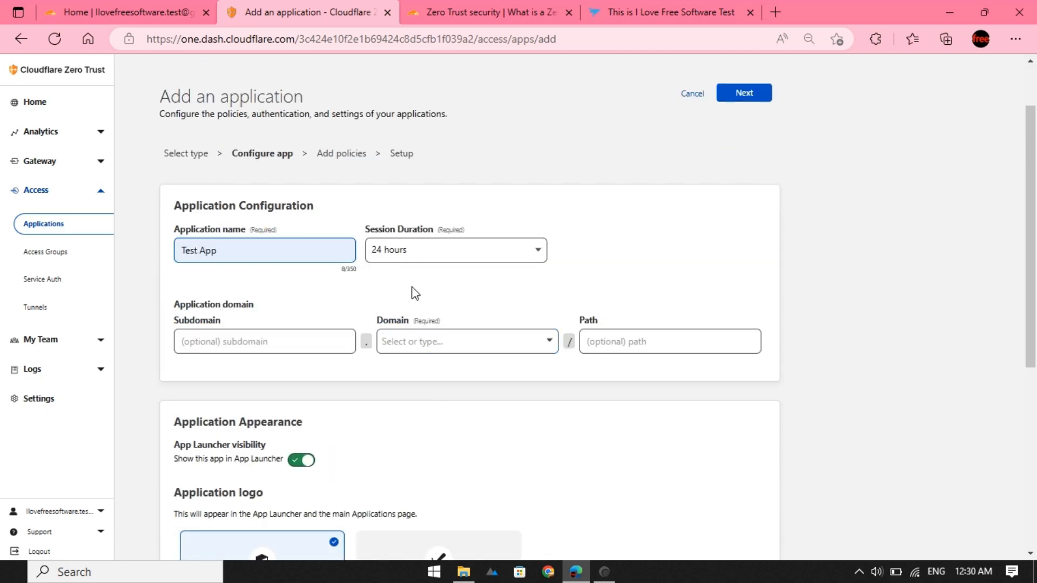
{"action": "type", "text": "microfeed"}
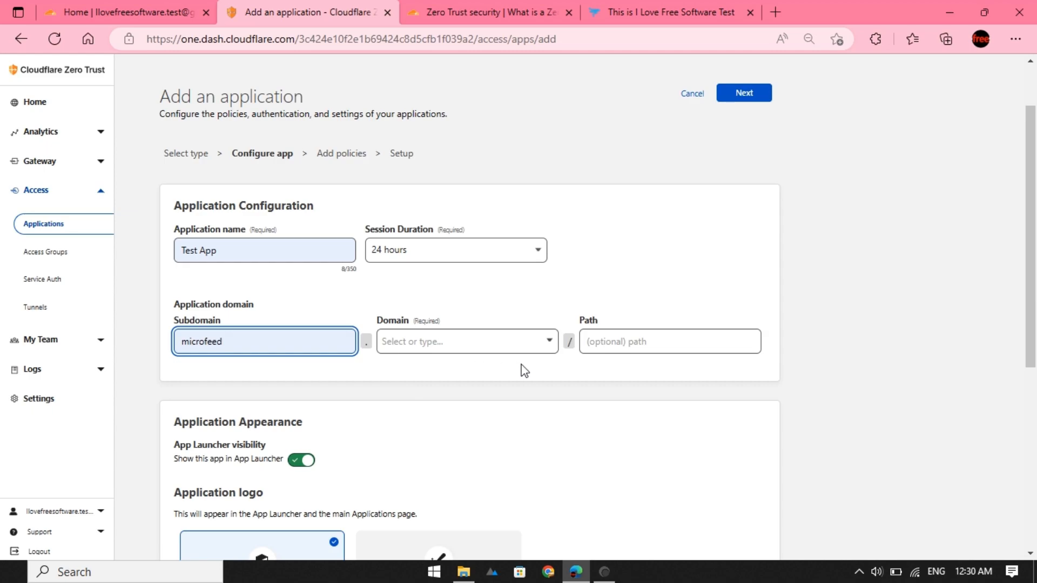
{"action": "left_click", "coordinate": [466, 341]}
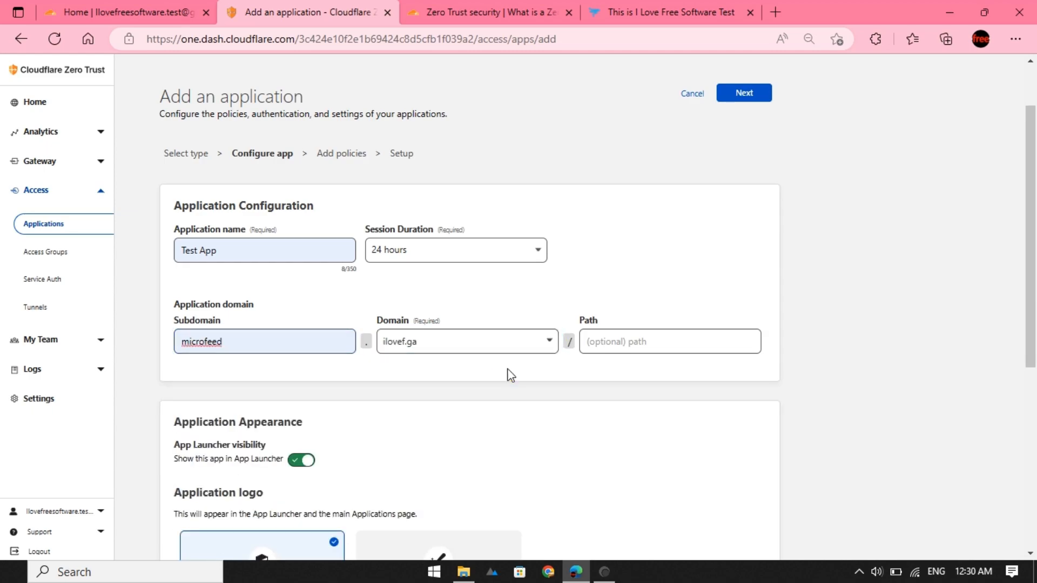
{"action": "scroll", "scroll_direction": "down", "scroll_amount": 3}
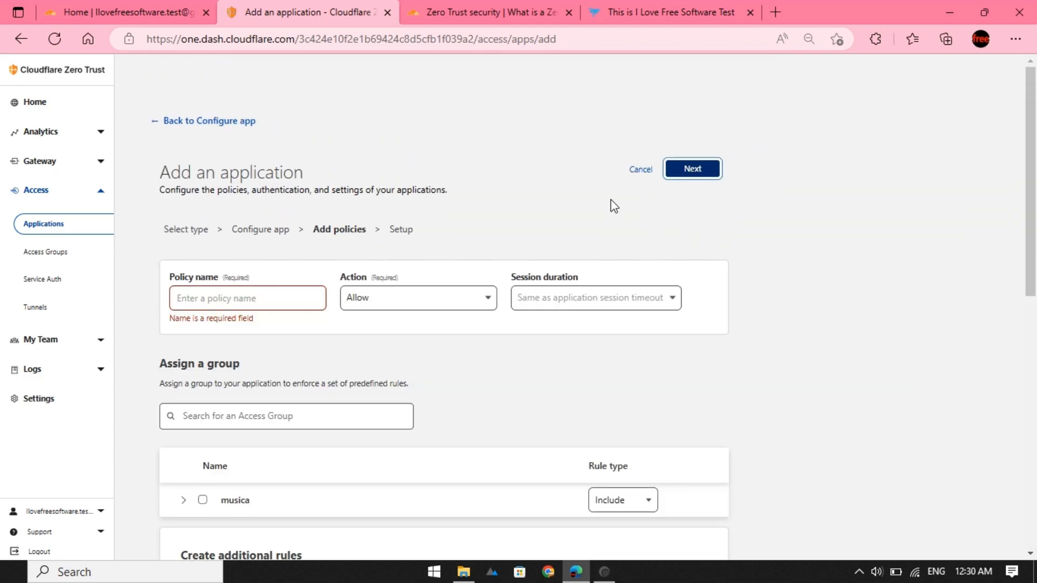
Name the Allow policy Test ILFS from the saved suggestion.
{"action": "left_click", "coordinate": [247, 298]}
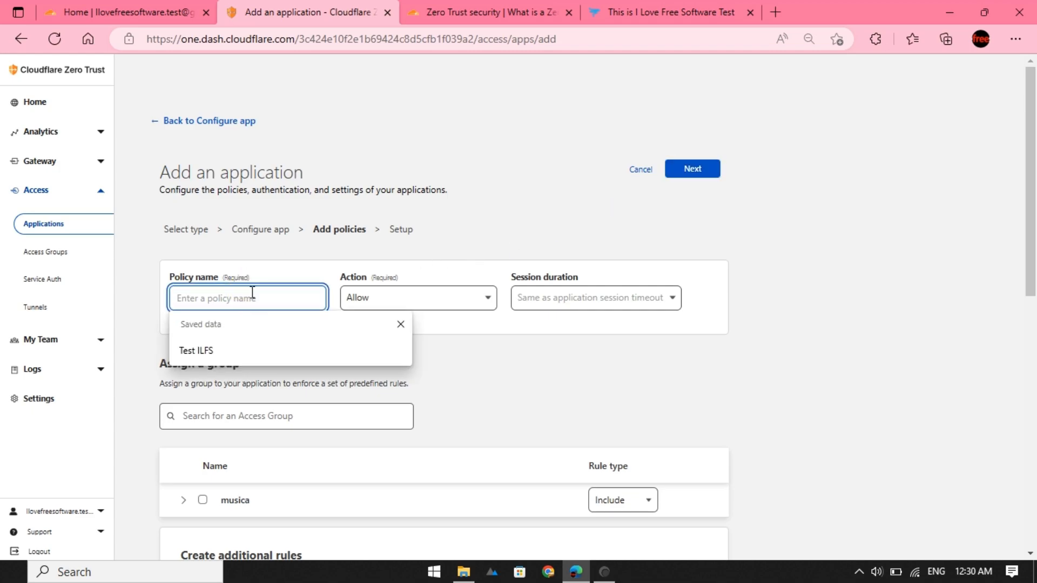
{"action": "left_click", "coordinate": [196, 350]}
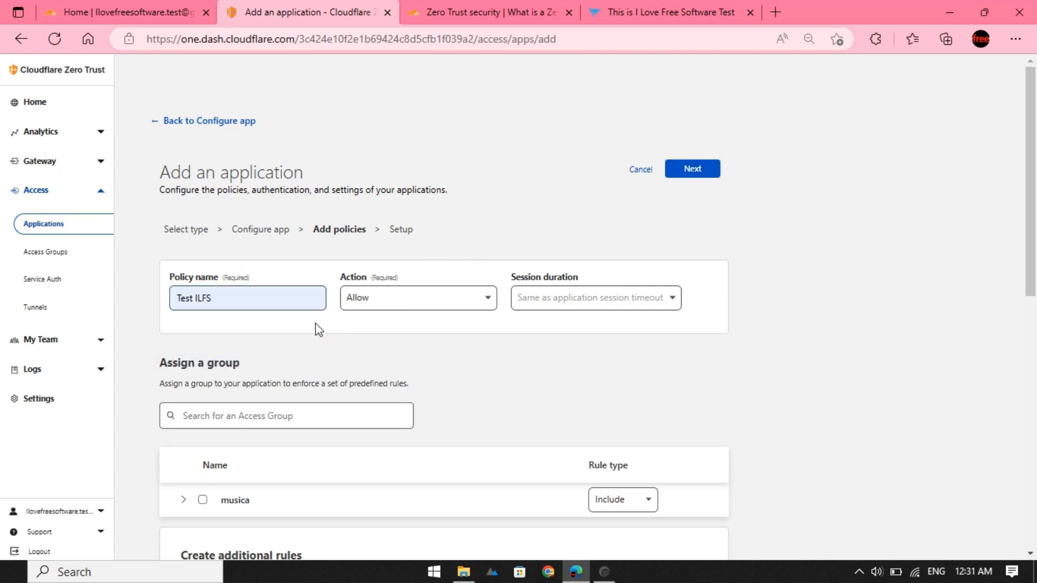
{"action": "scroll", "scroll_direction": "down", "scroll_amount": 3}
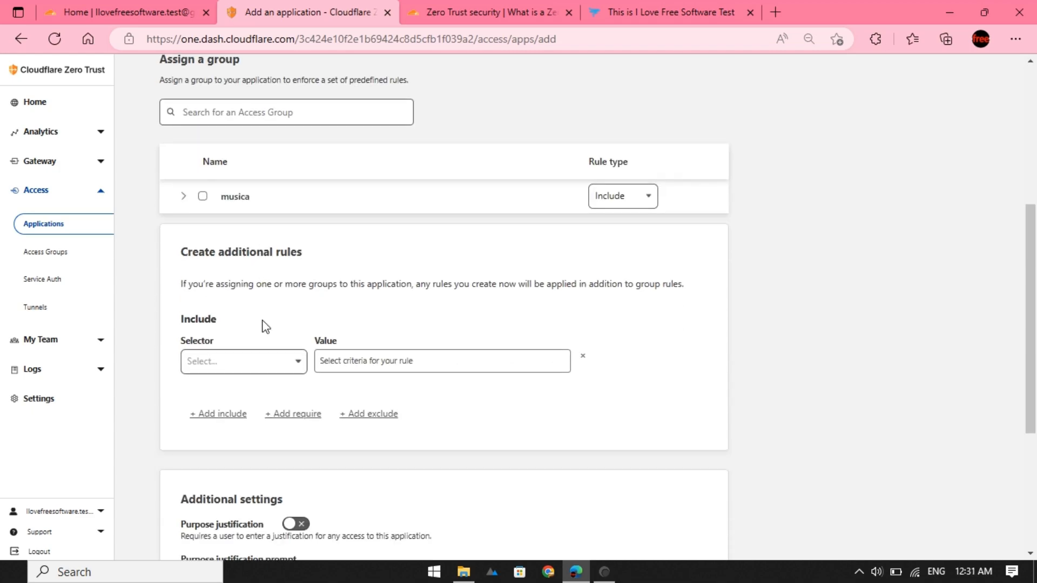
Add an Emails include rule for salman and continue to the Setup step.
{"action": "left_click", "coordinate": [243, 361]}
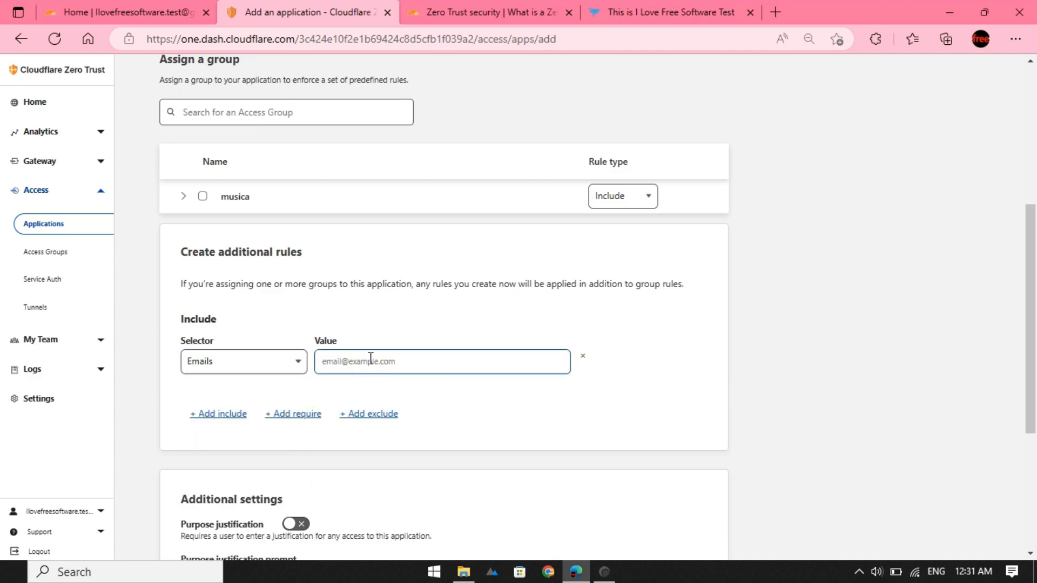
{"action": "type", "text": "sakman"}
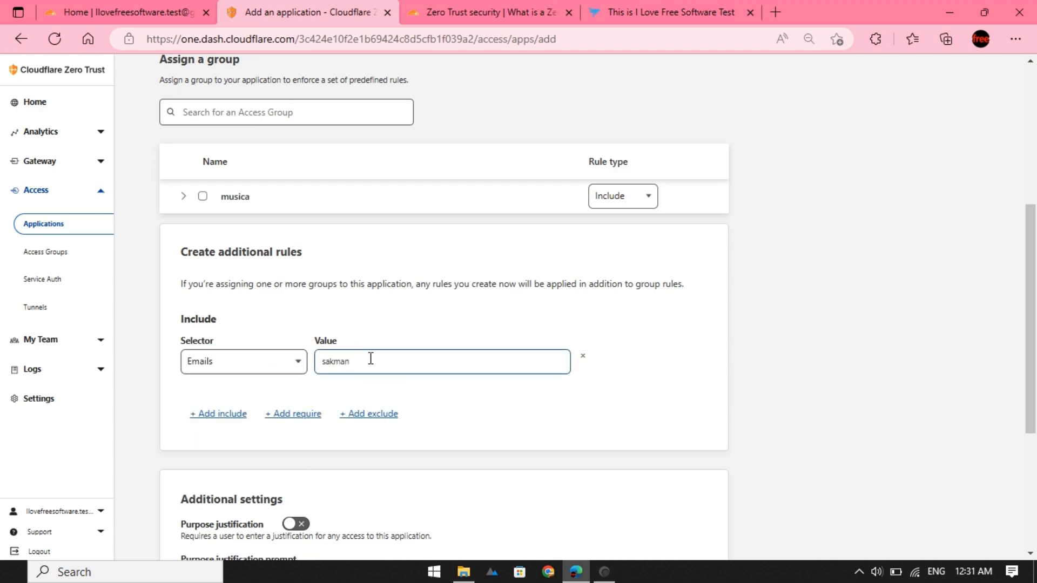
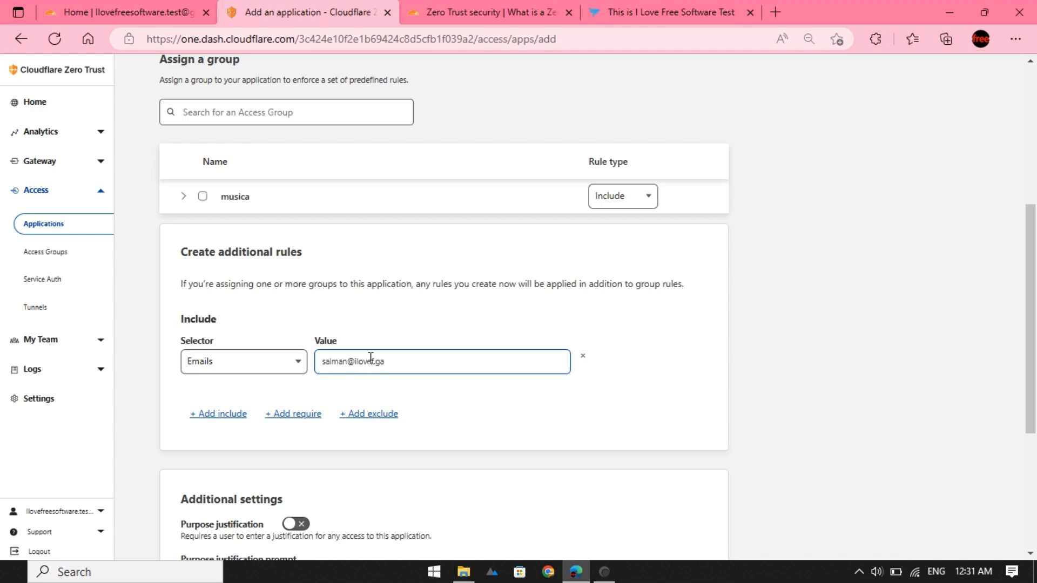
{"action": "key", "text": "Enter"}
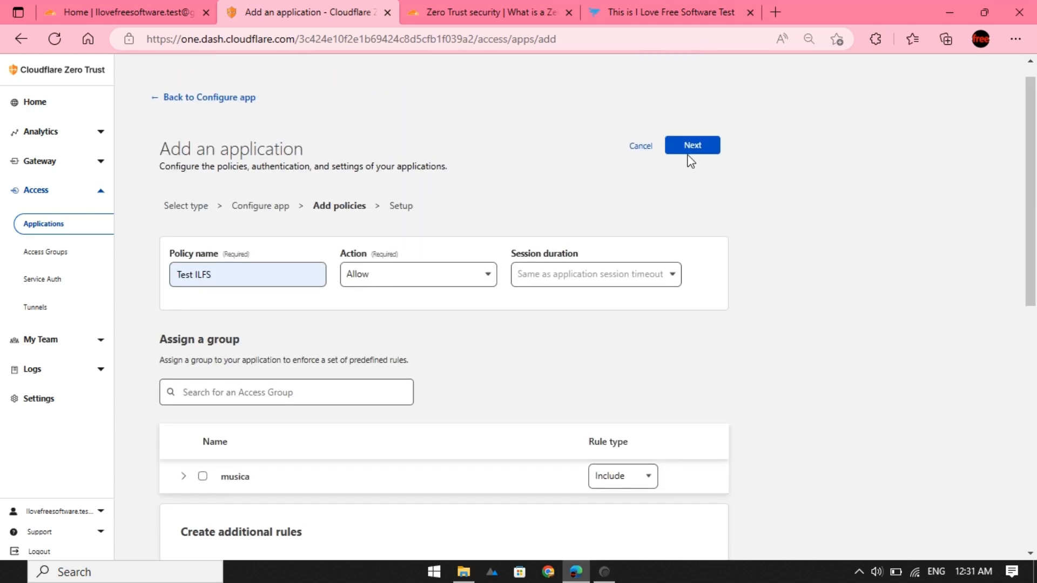
{"action": "left_click", "coordinate": [691, 145]}
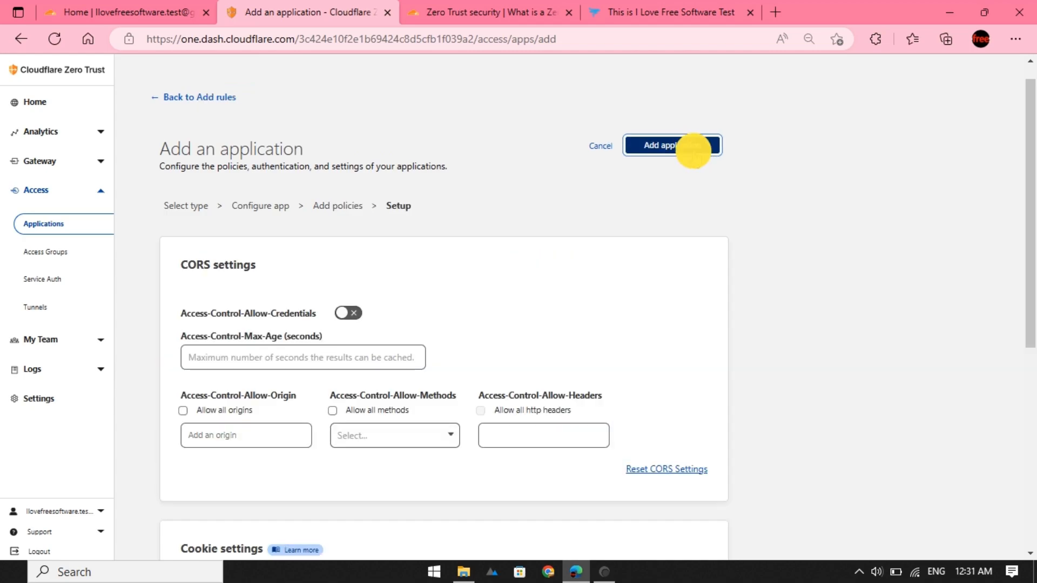
Save the new application and switch to the protected microfeed site to test access.
{"action": "left_click", "coordinate": [672, 144]}
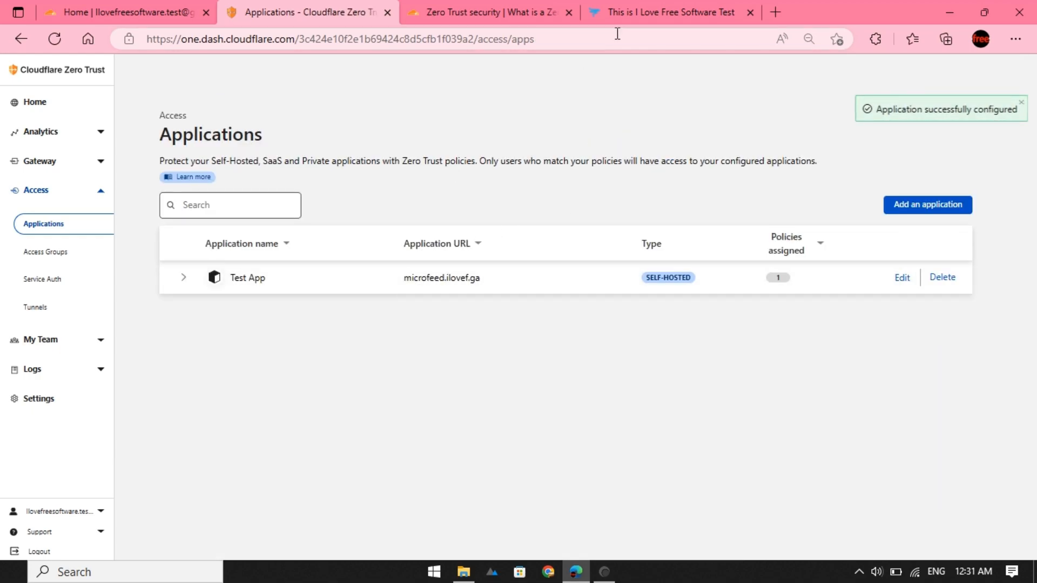
{"action": "left_click", "coordinate": [668, 12]}
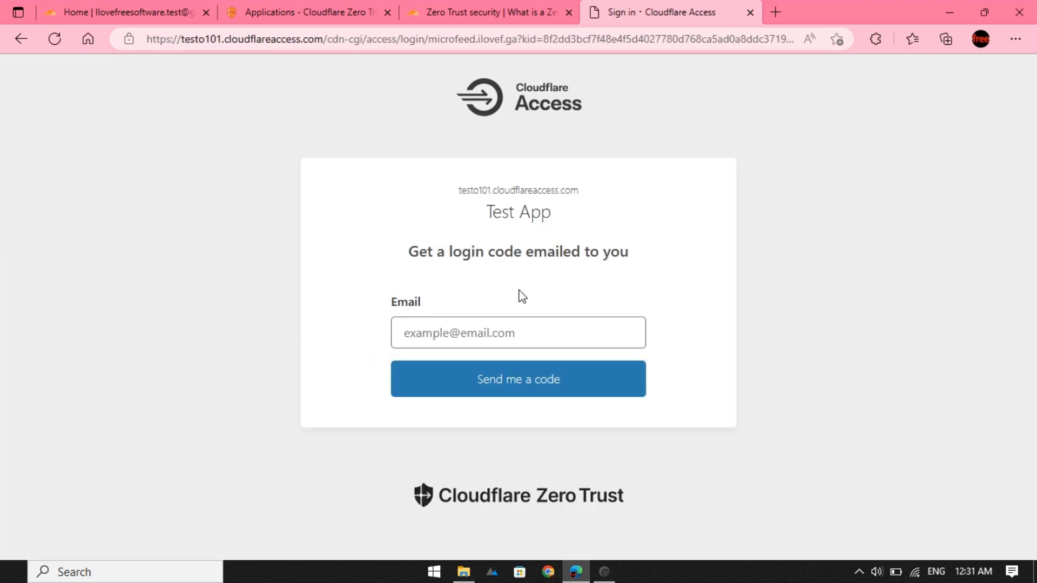
{"action": "left_click", "coordinate": [517, 333]}
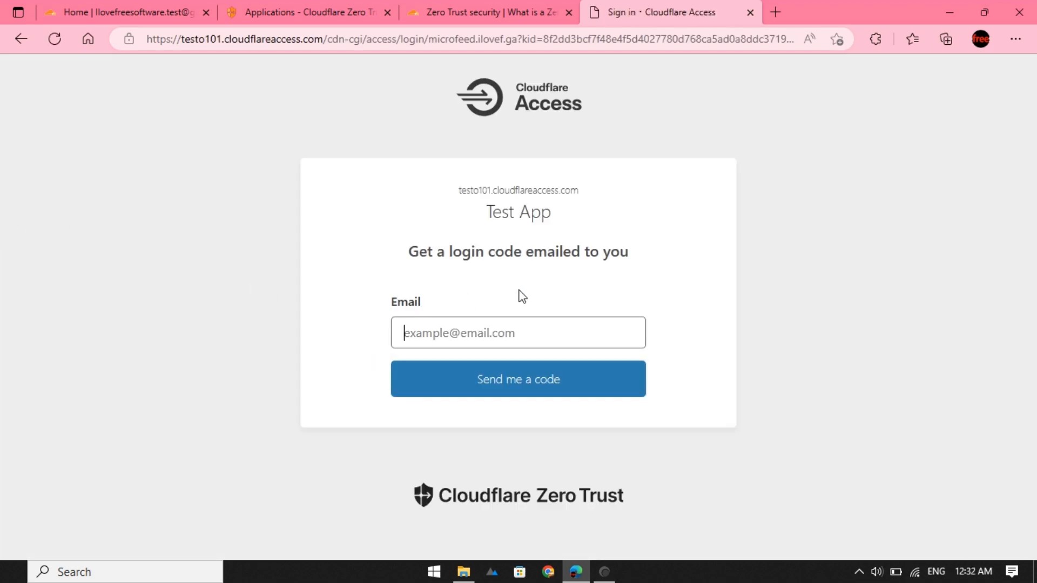
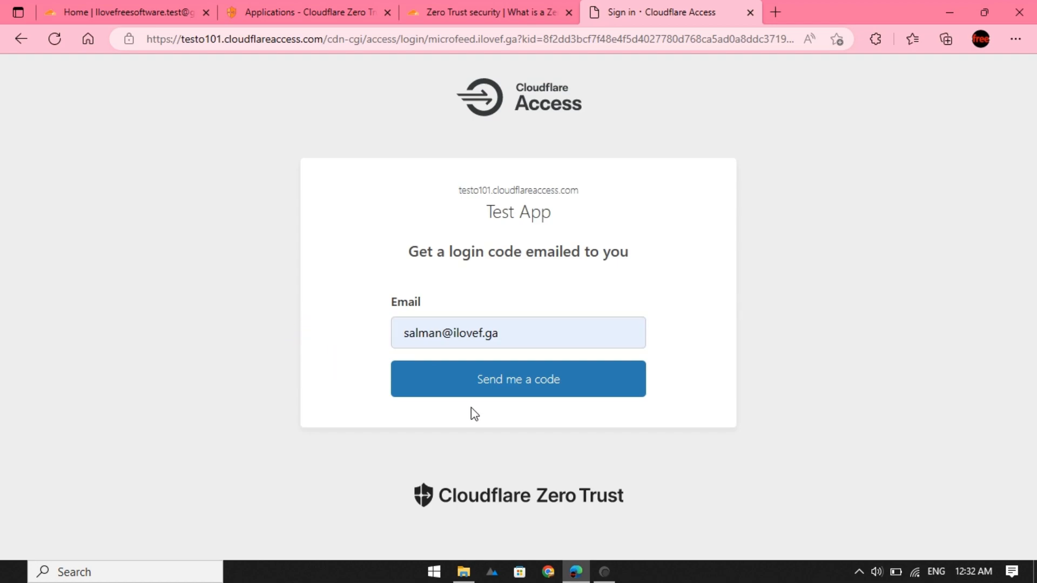
{"action": "left_click", "coordinate": [517, 379]}
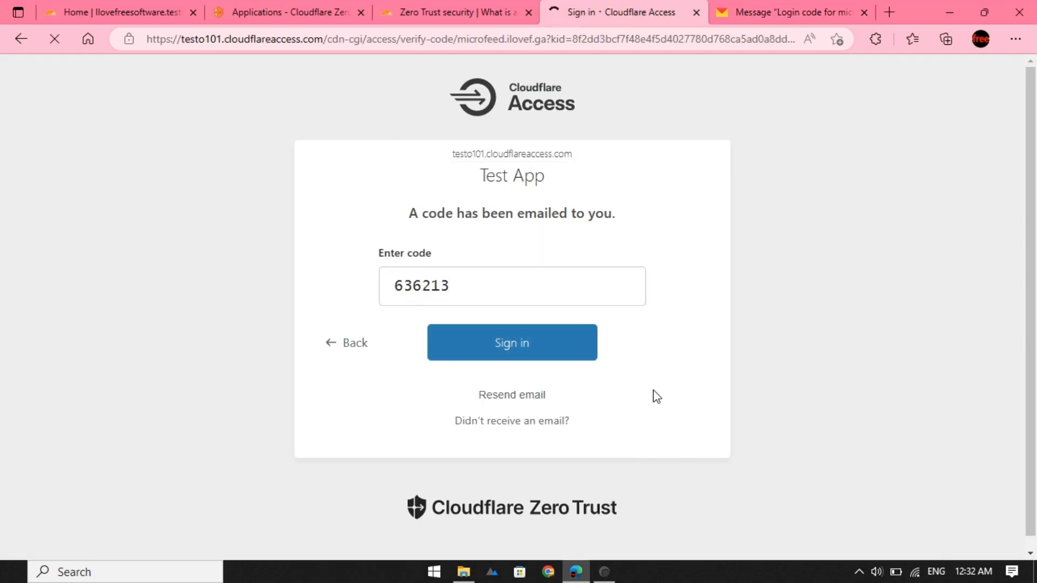
{"action": "left_click", "coordinate": [511, 342]}
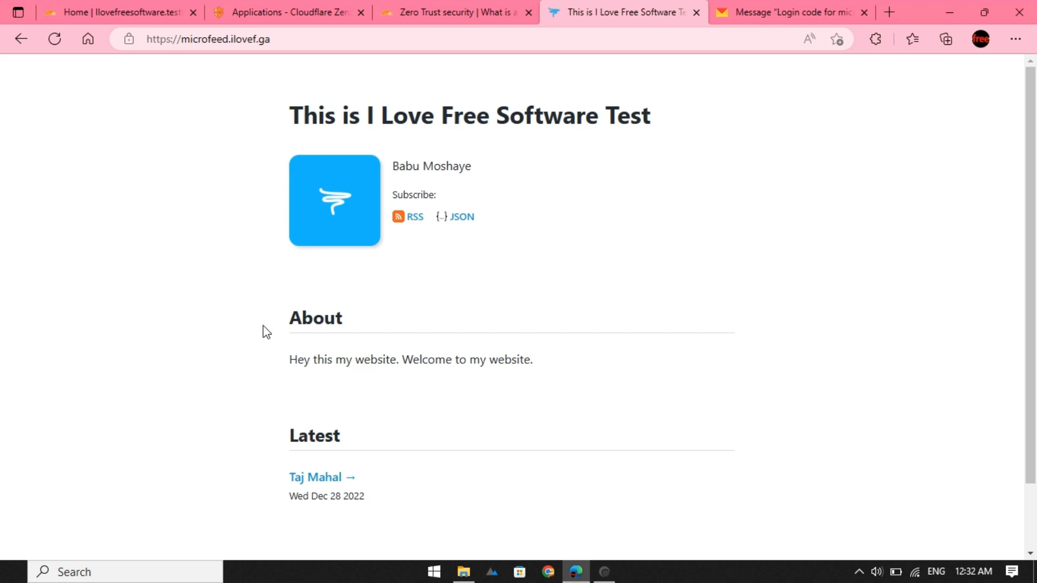
{"action": "mouse_move", "coordinate": [316, 326]}
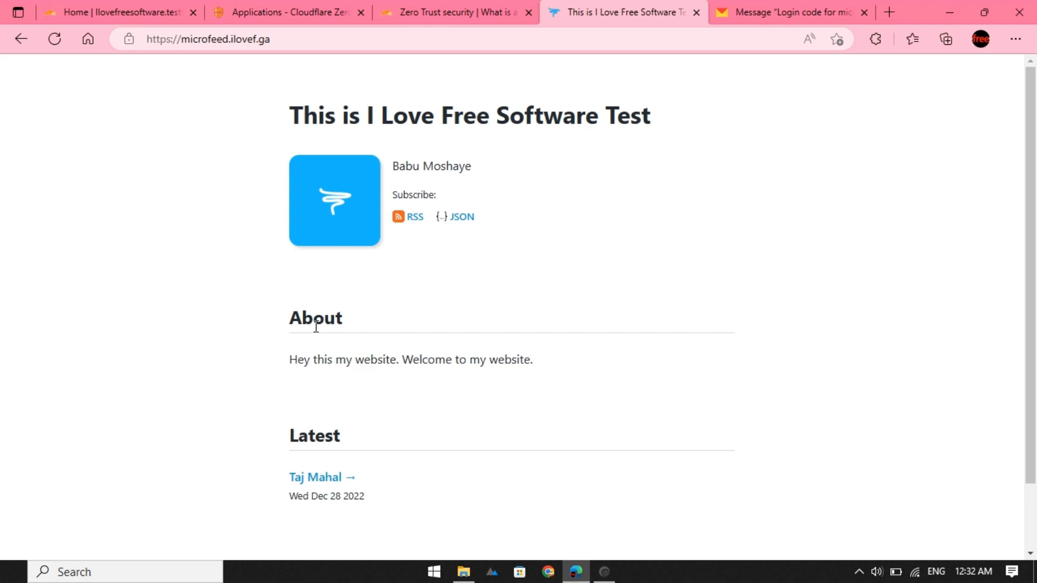